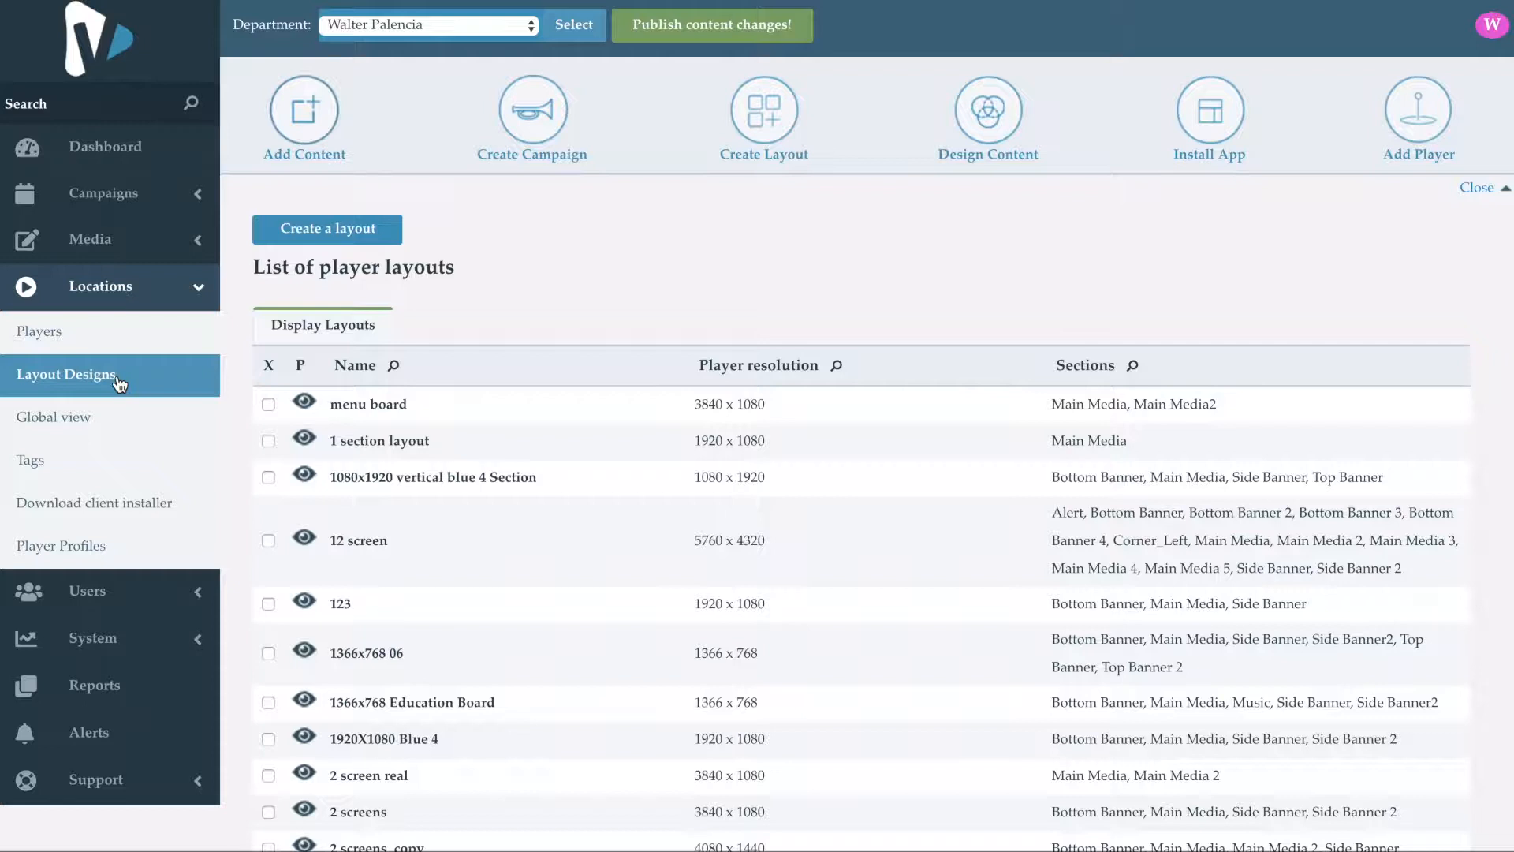
Begin a new player layout named 'UCView Training Layout' at 1920×1080 horizontal
left_click(328, 229)
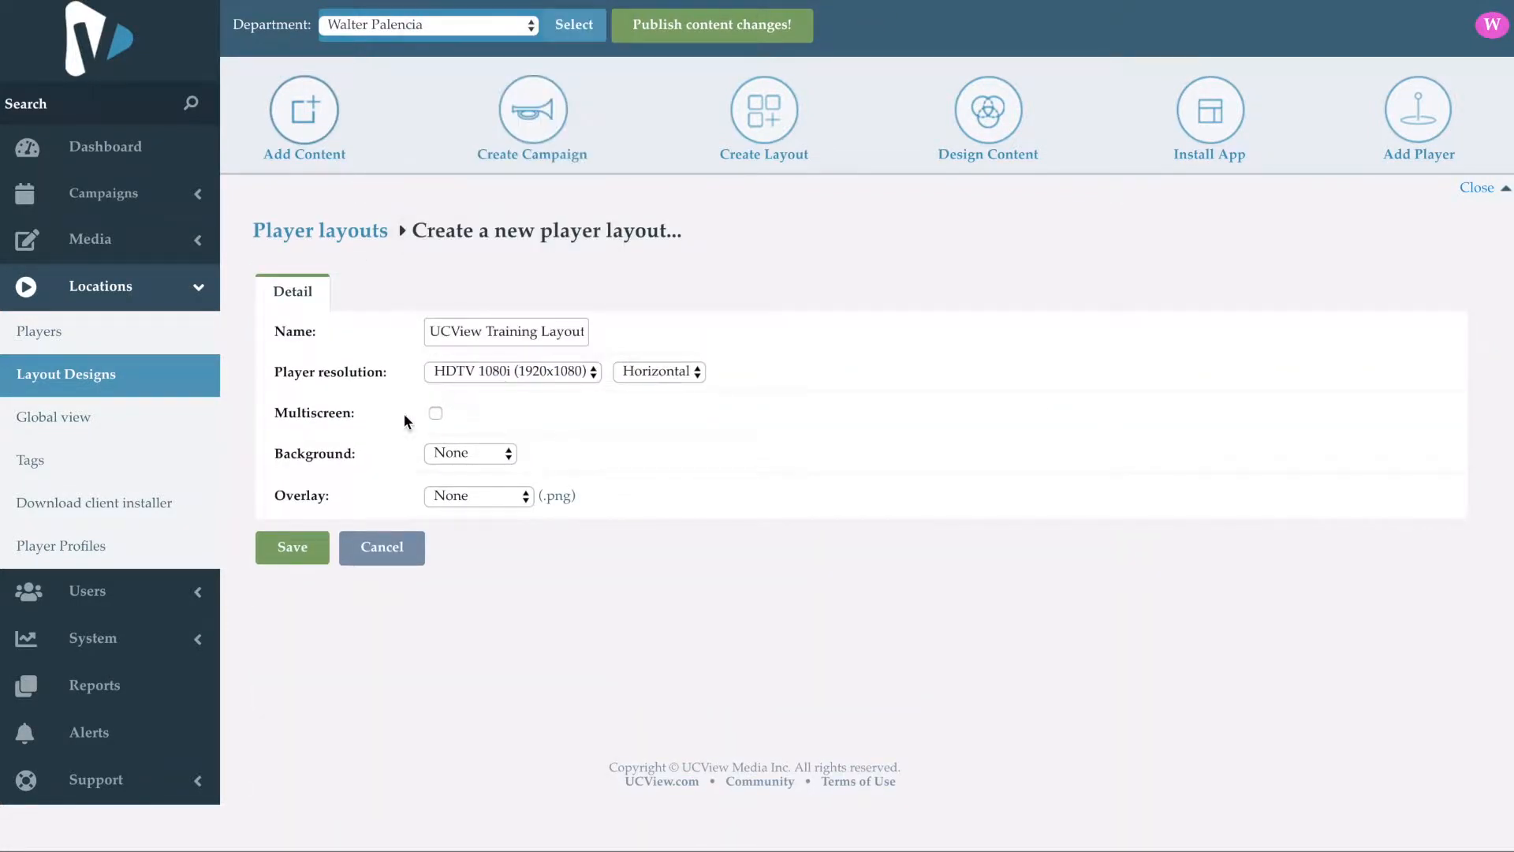
Save the layout's basic details and add a Side Banner section to it
left_click(292, 547)
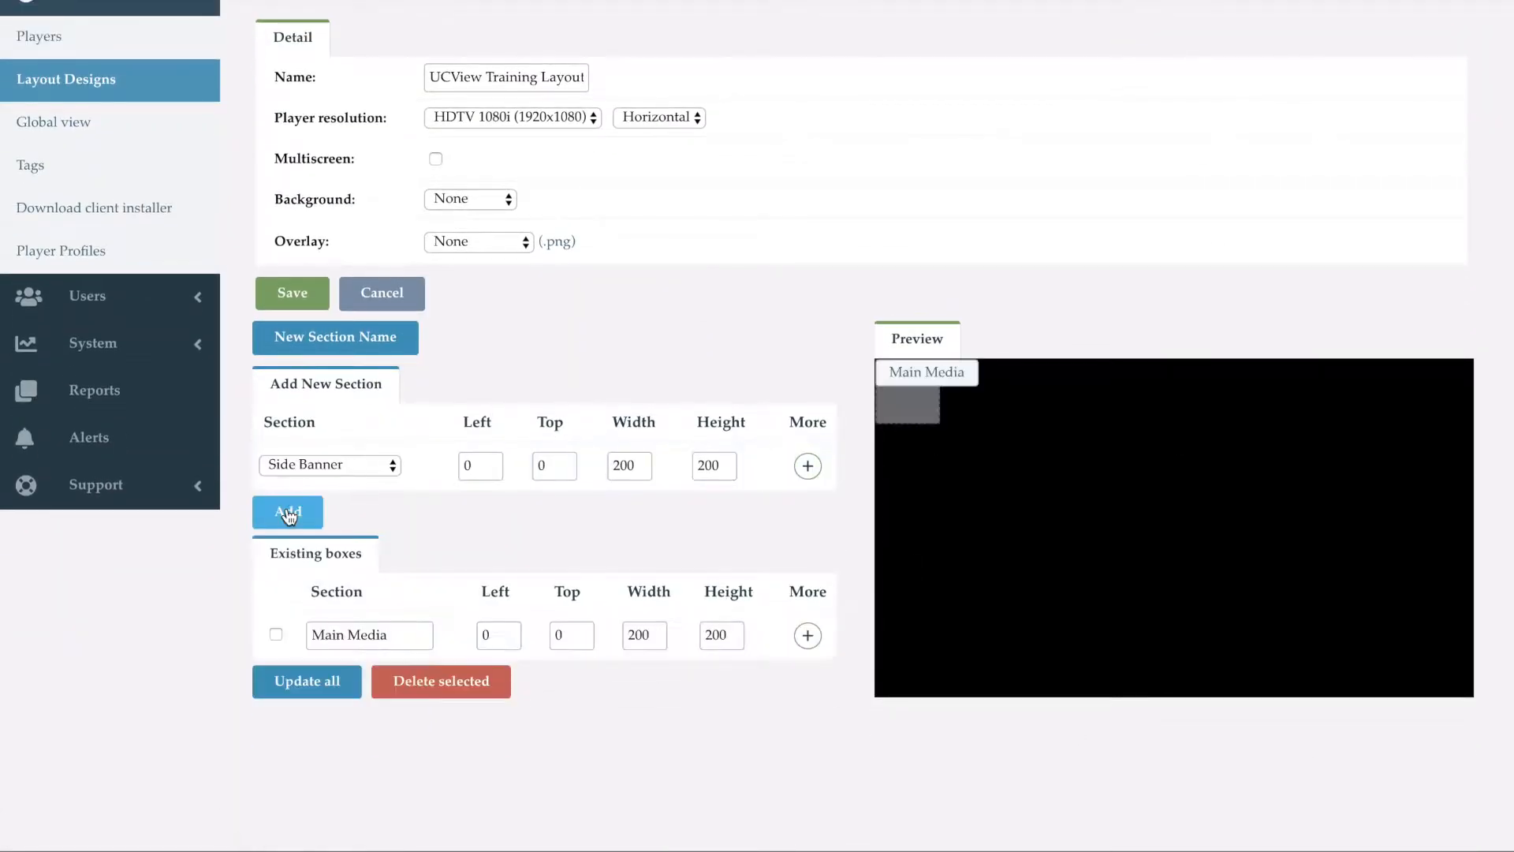
left_click(287, 512)
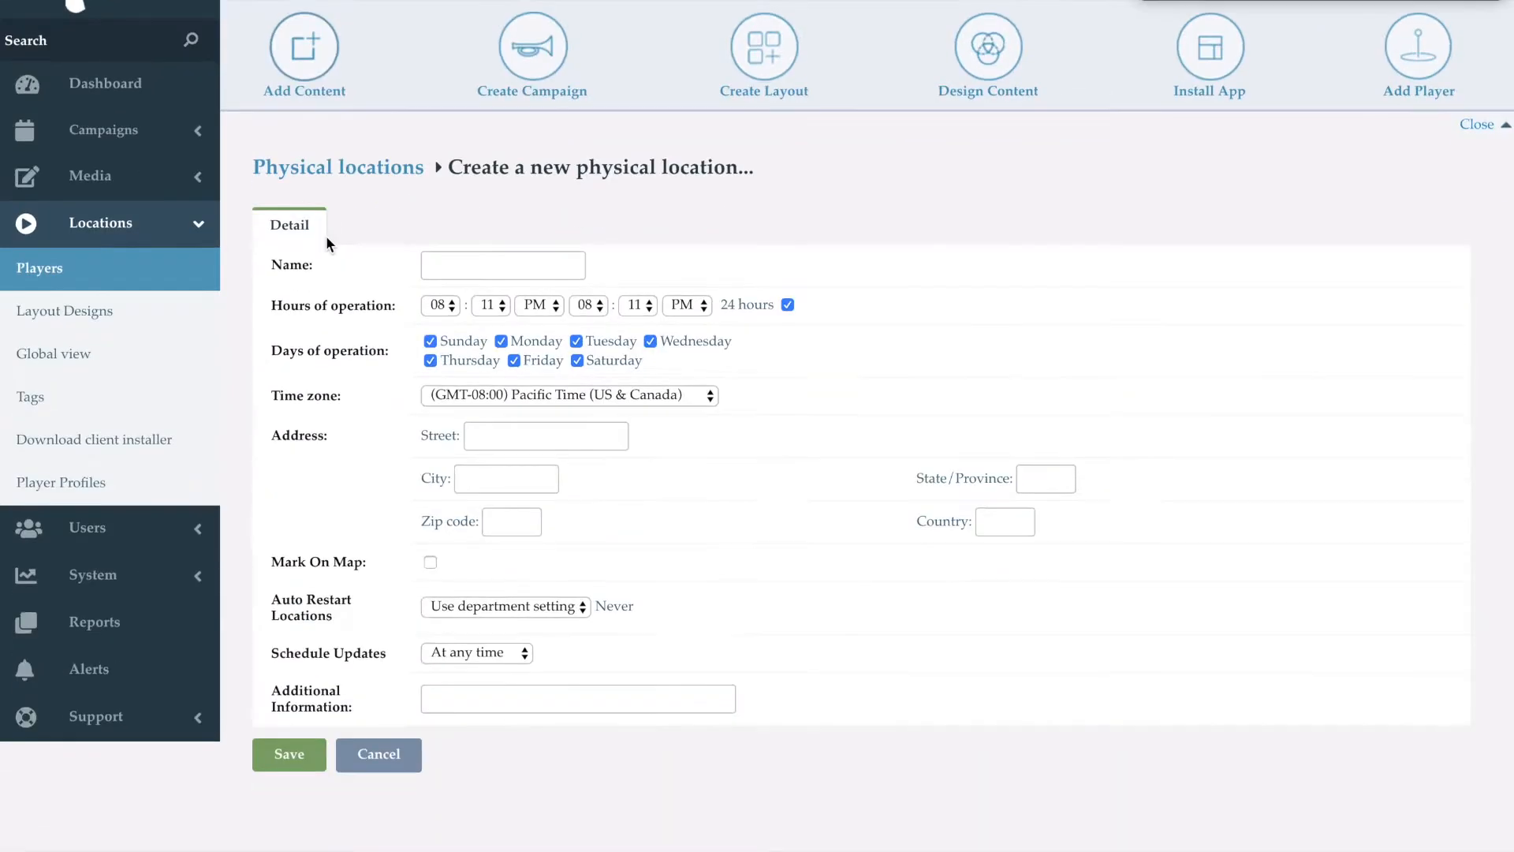
Name the location 'UCView Training Location', limit updates to a time window, and begin adding campaign content
type("CView Training Location")
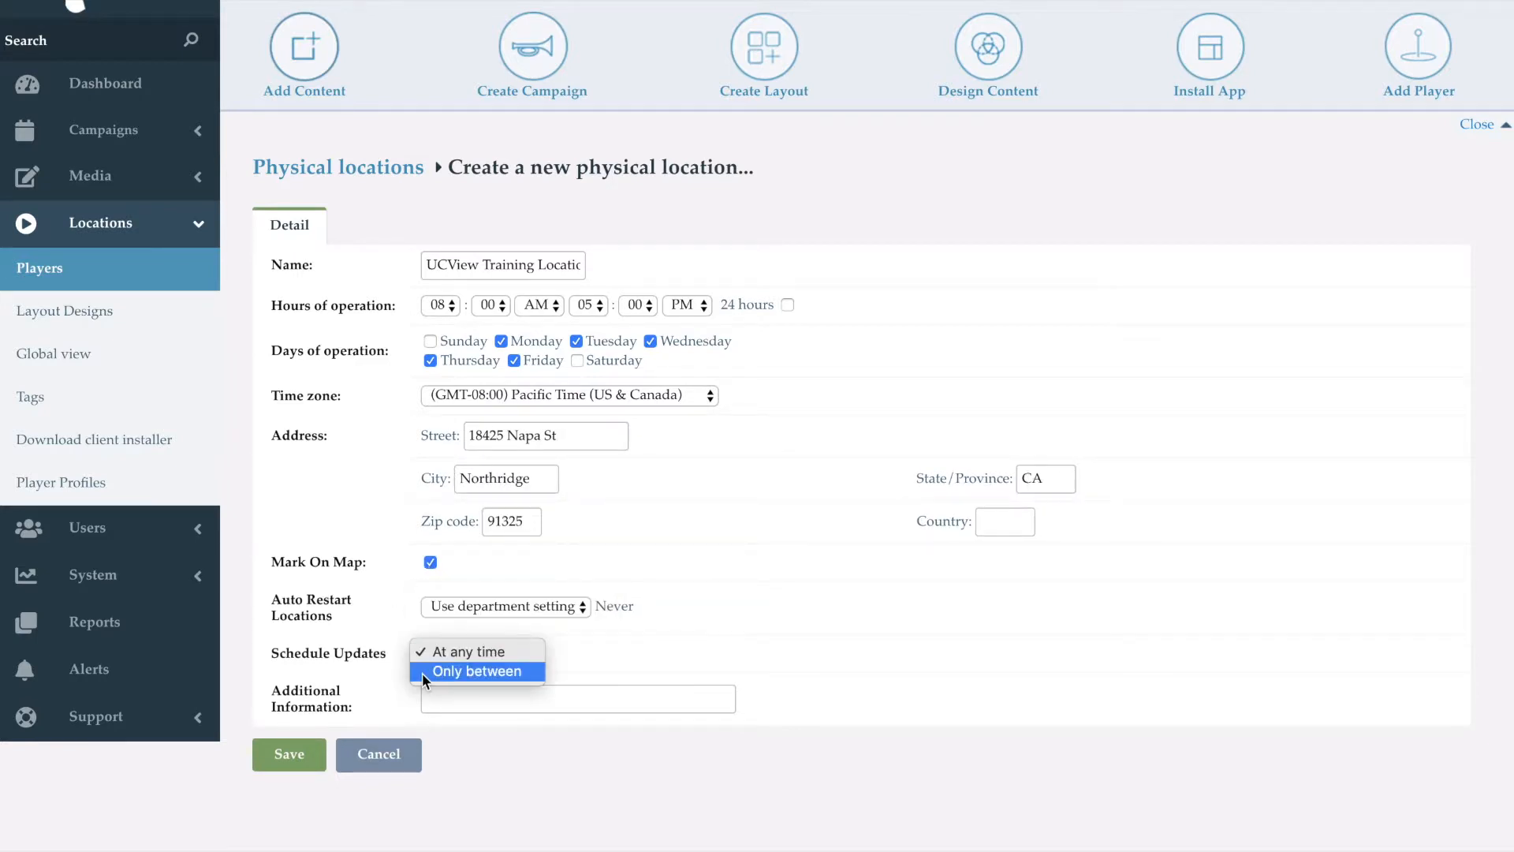
left_click(287, 754)
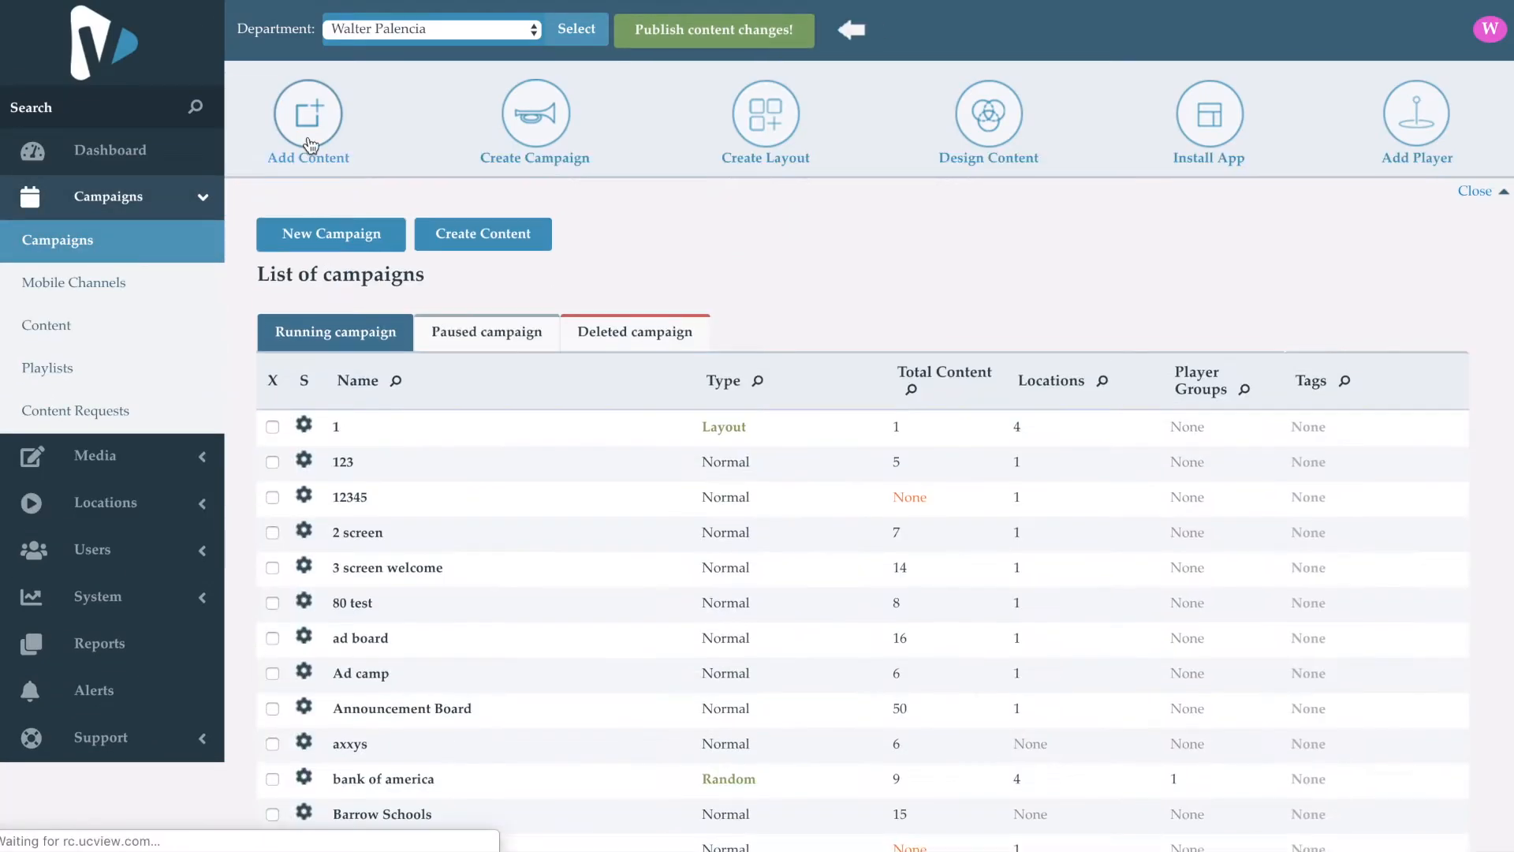
left_click(612, 486)
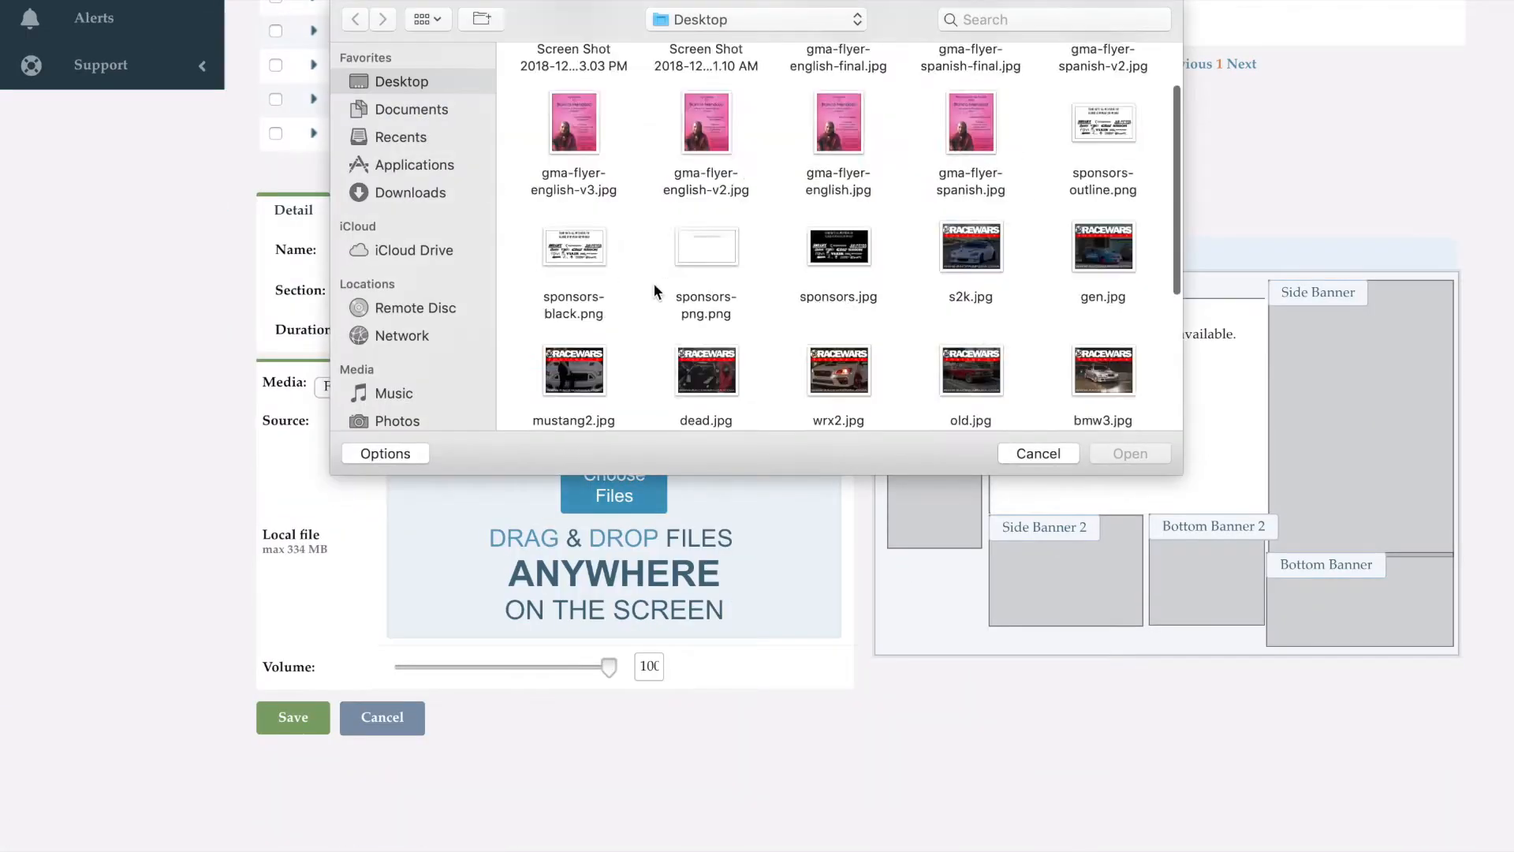